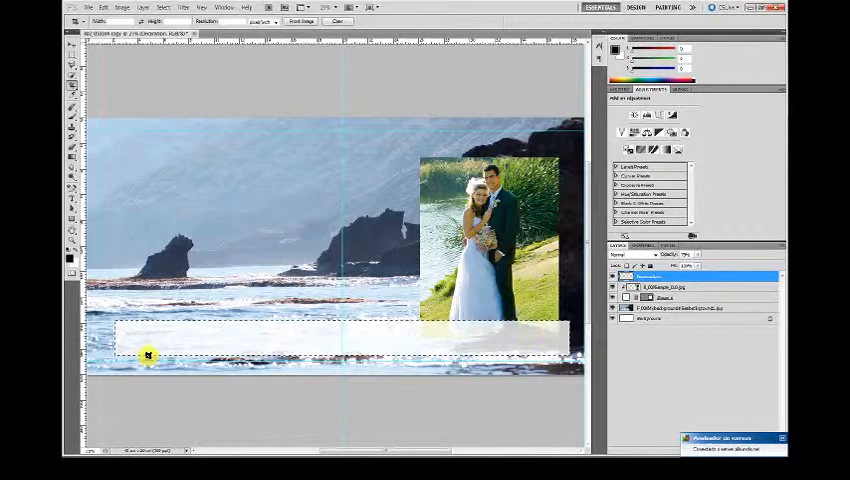
mouse_move(496, 456)
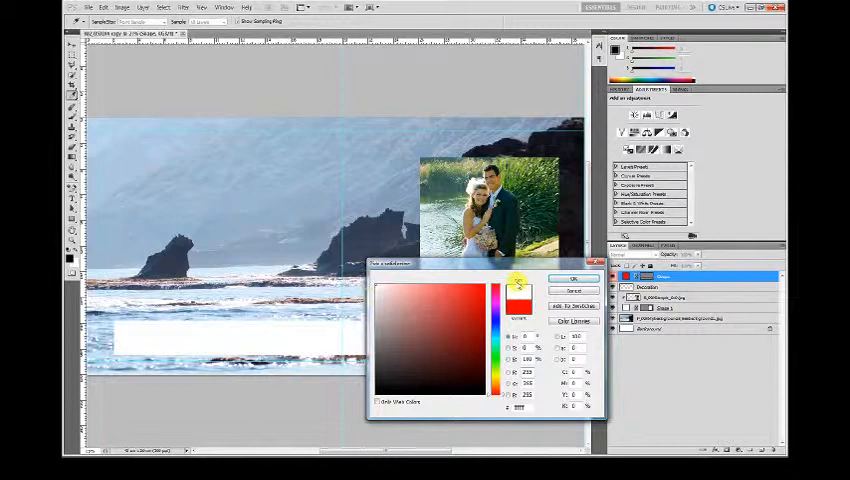
Step: Accept the strip shape's current fill colour, leaving the translucent strip in place
left_click(572, 278)
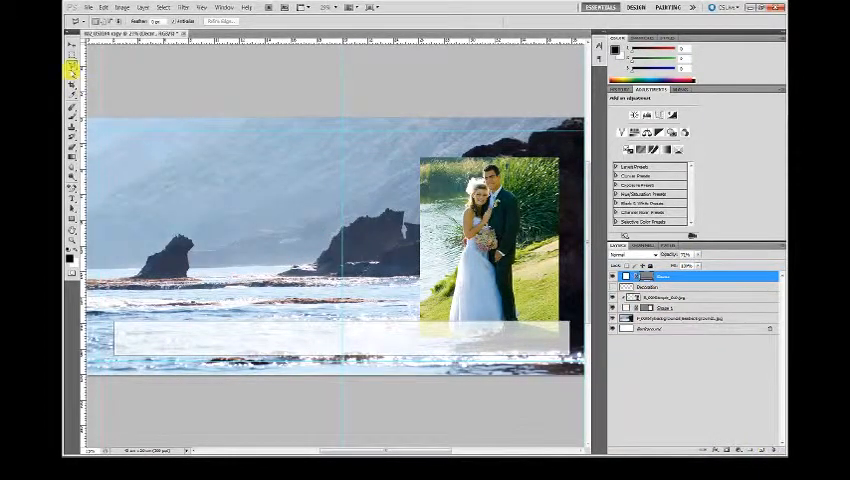
Step: Drag a circular Elliptical Marquee selection over the sky and rocks on the left
left_click(72, 50)
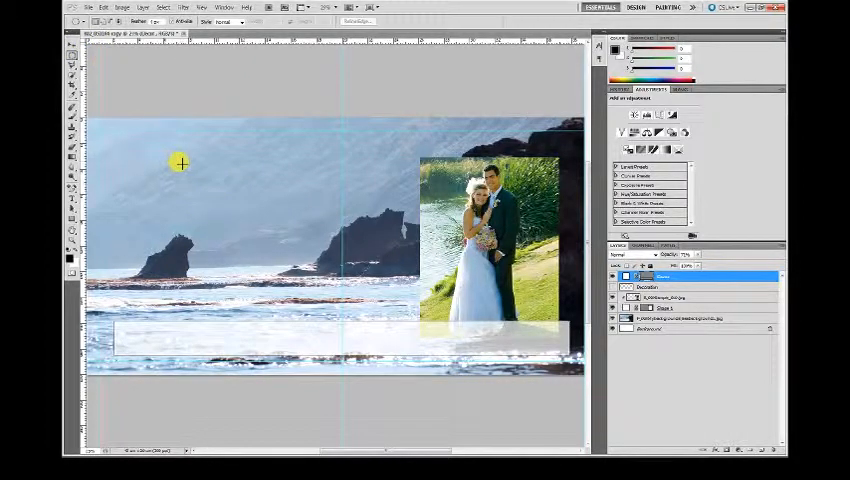
left_click_drag(180, 162, 336, 308)
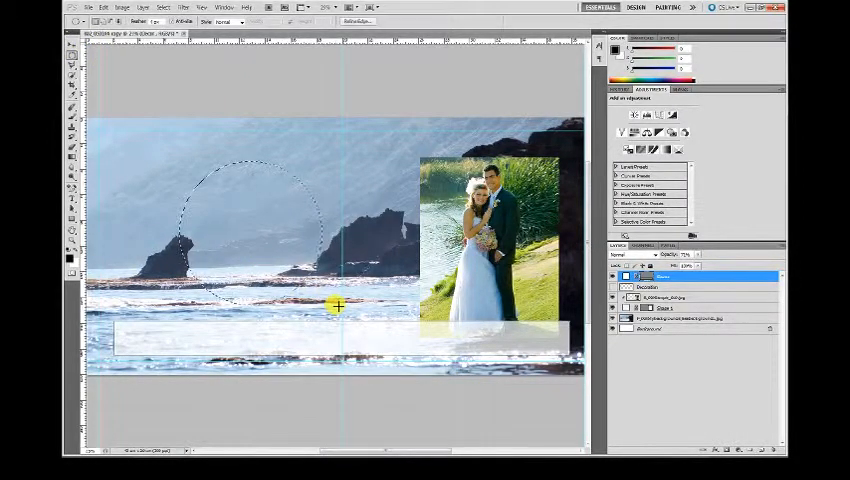